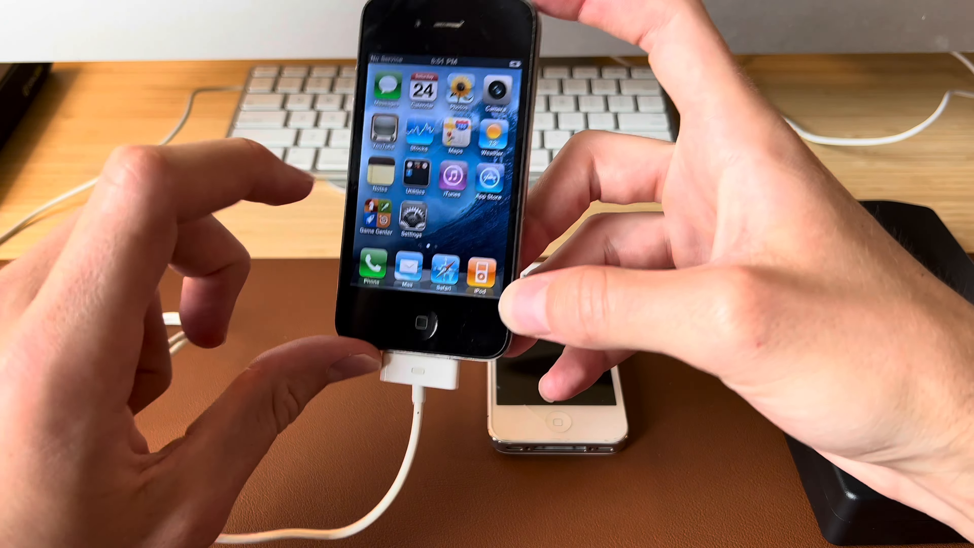
{"action": "left_click", "coordinate": [412, 224]}
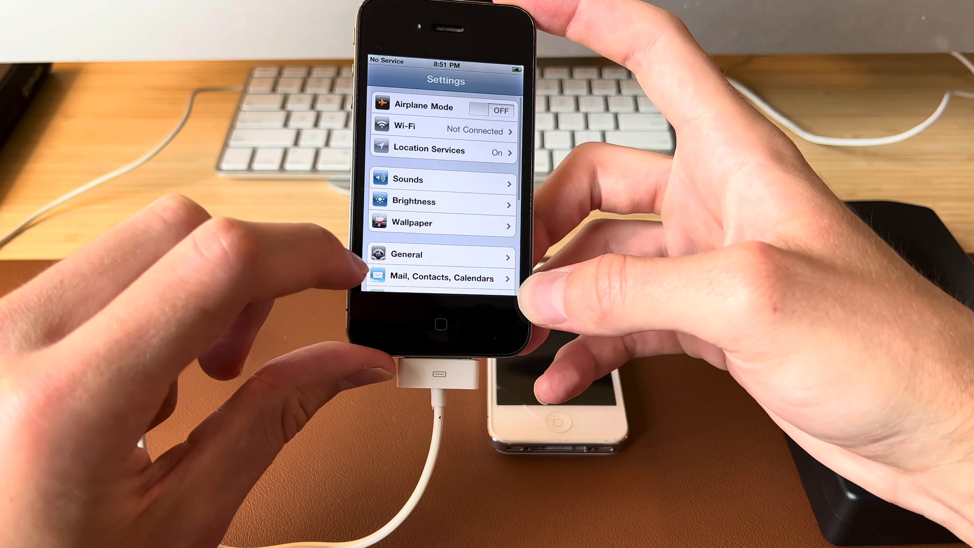
{"action": "left_click", "coordinate": [407, 254]}
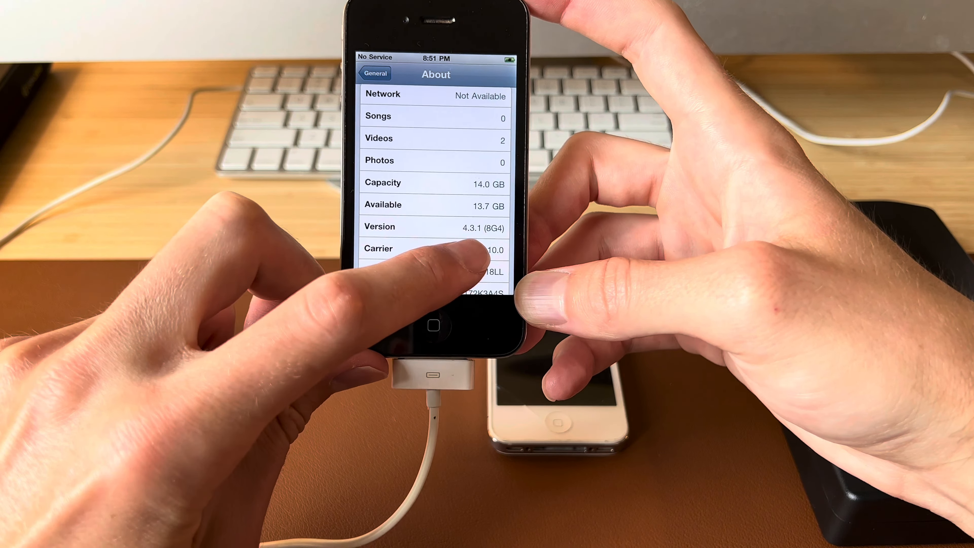
{"action": "scroll", "scroll_direction": "down", "scroll_amount": 3}
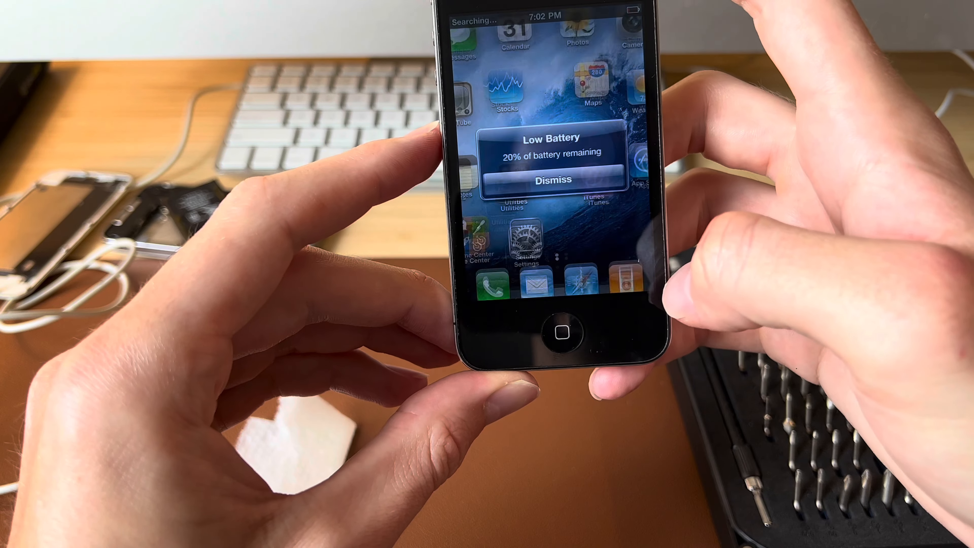
{"action": "left_click", "coordinate": [549, 180]}
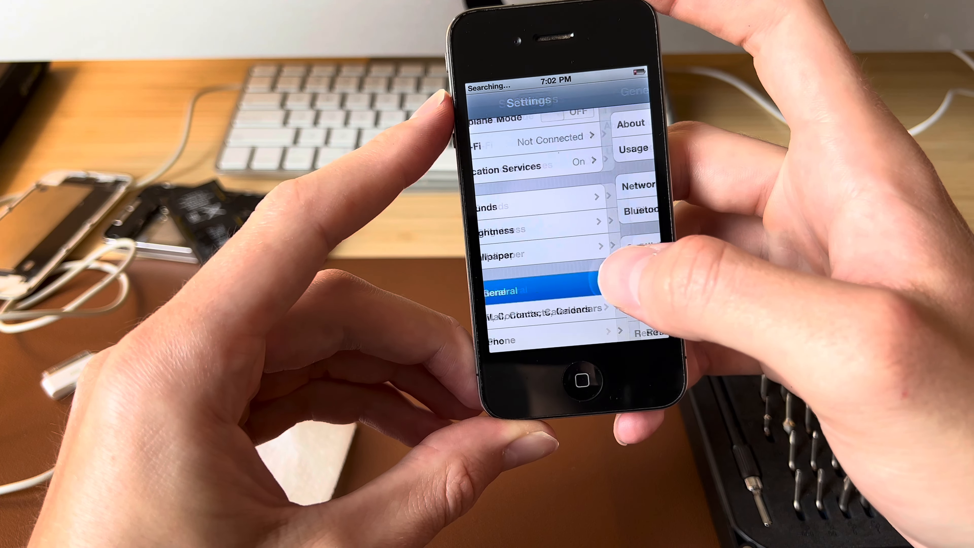
{"action": "left_click", "coordinate": [509, 291]}
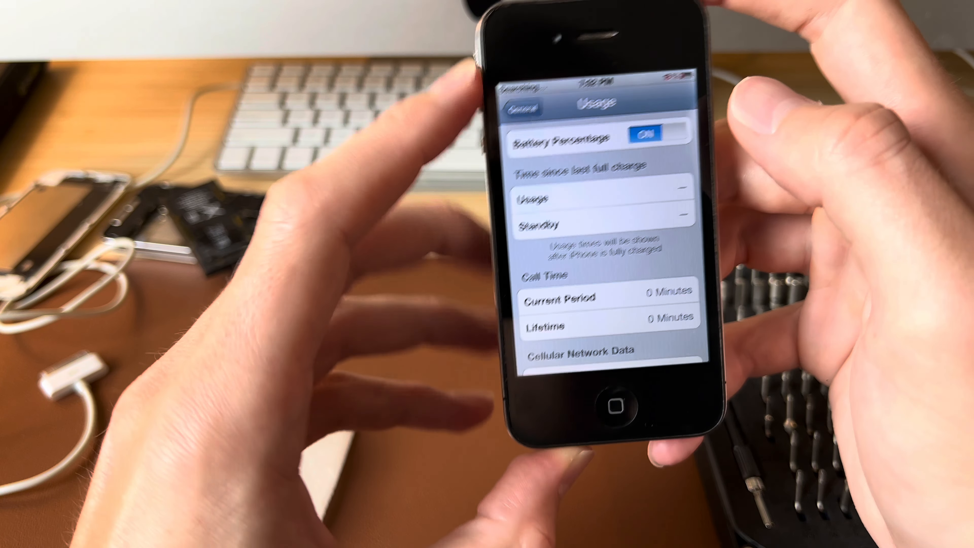
{"action": "left_click", "coordinate": [522, 107]}
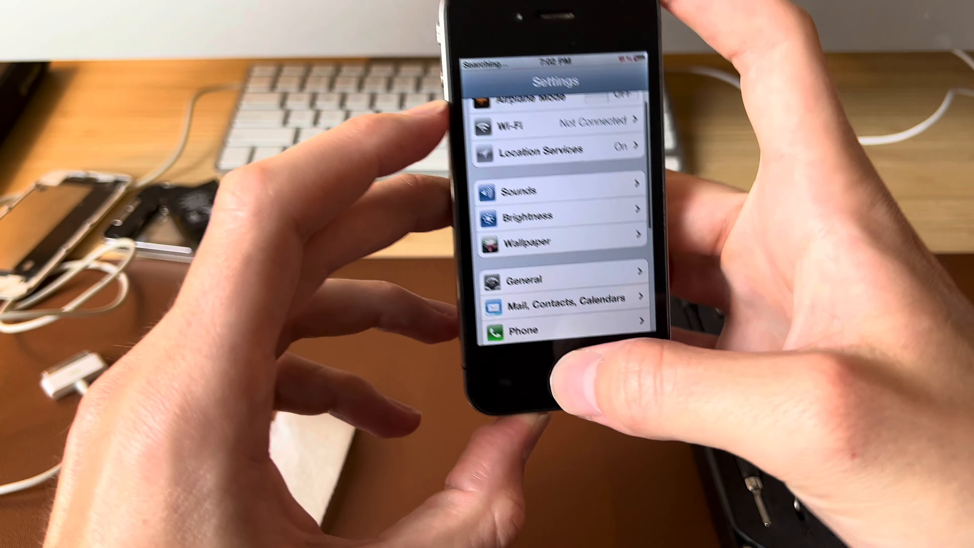
{"action": "left_click", "coordinate": [504, 388]}
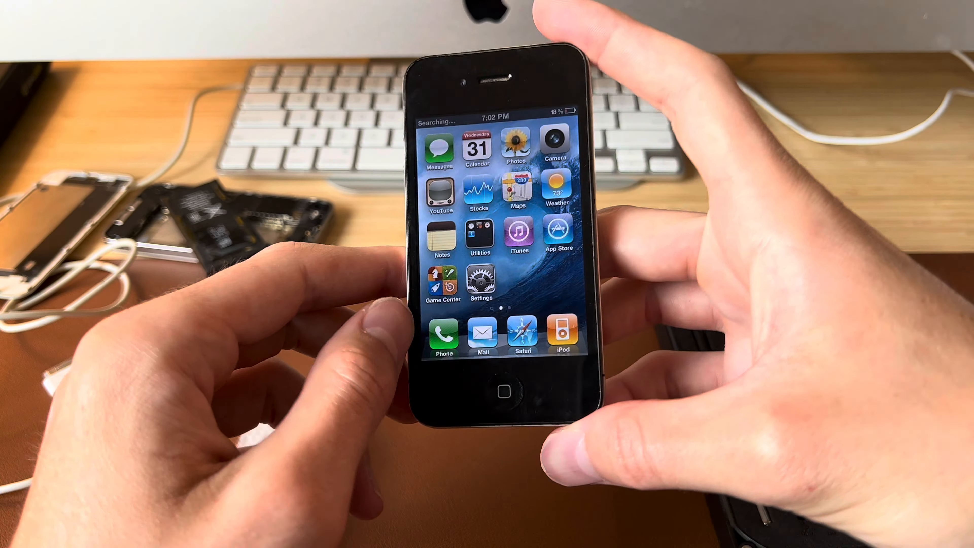